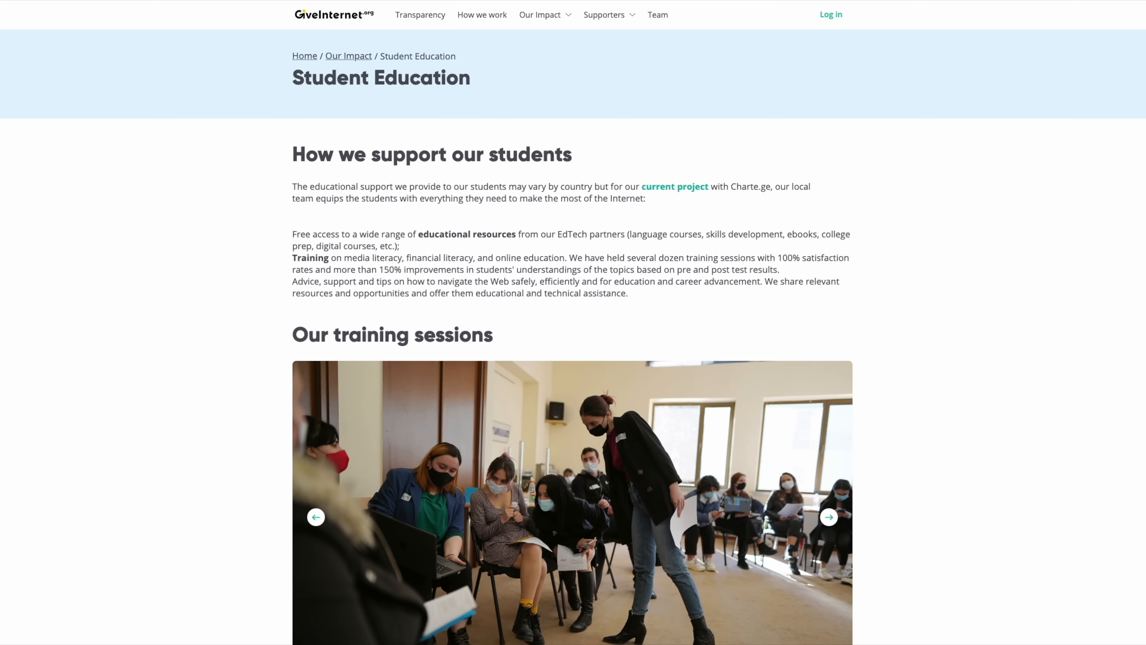
scroll("down", 3)
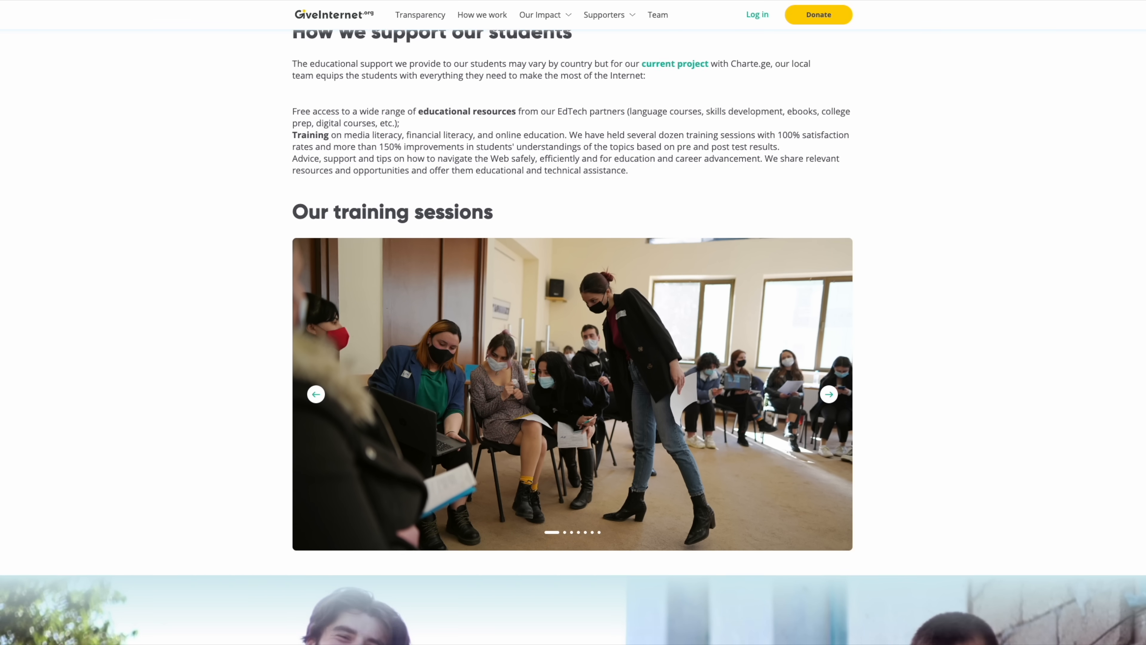
scroll("down", 3)
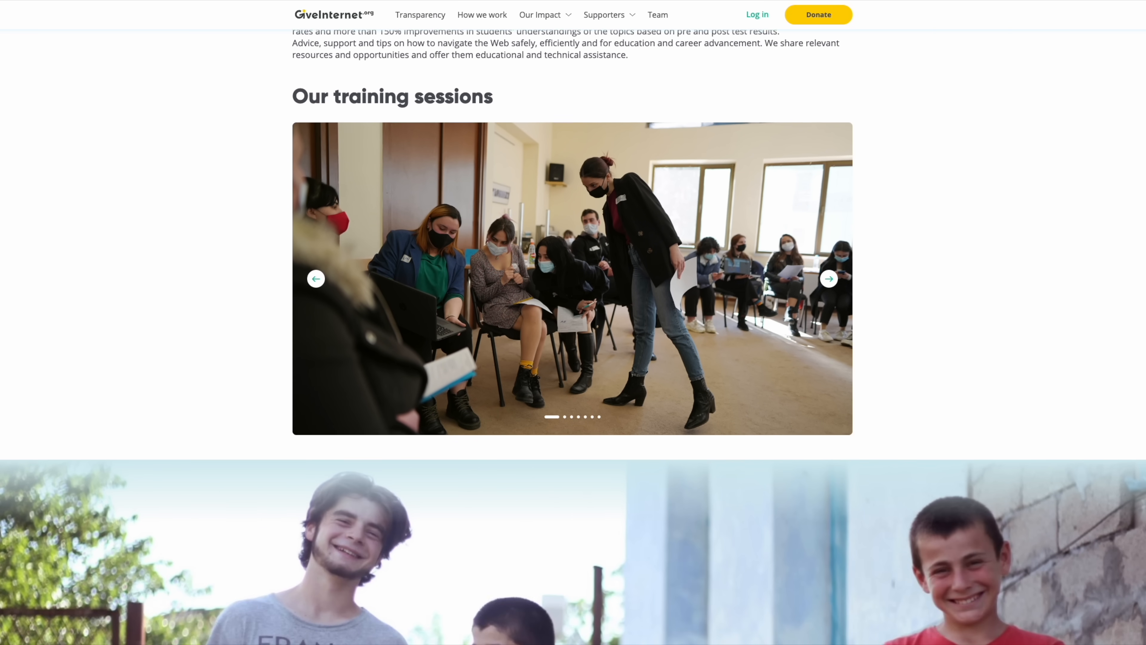